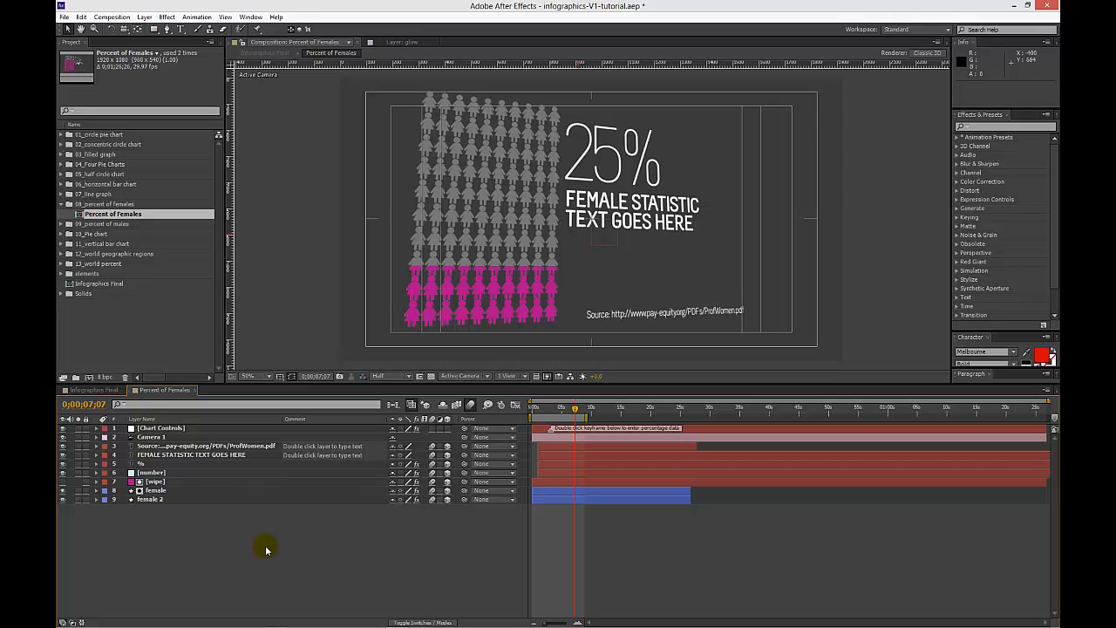
{"action": "mouse_move", "coordinate": [251, 555]}
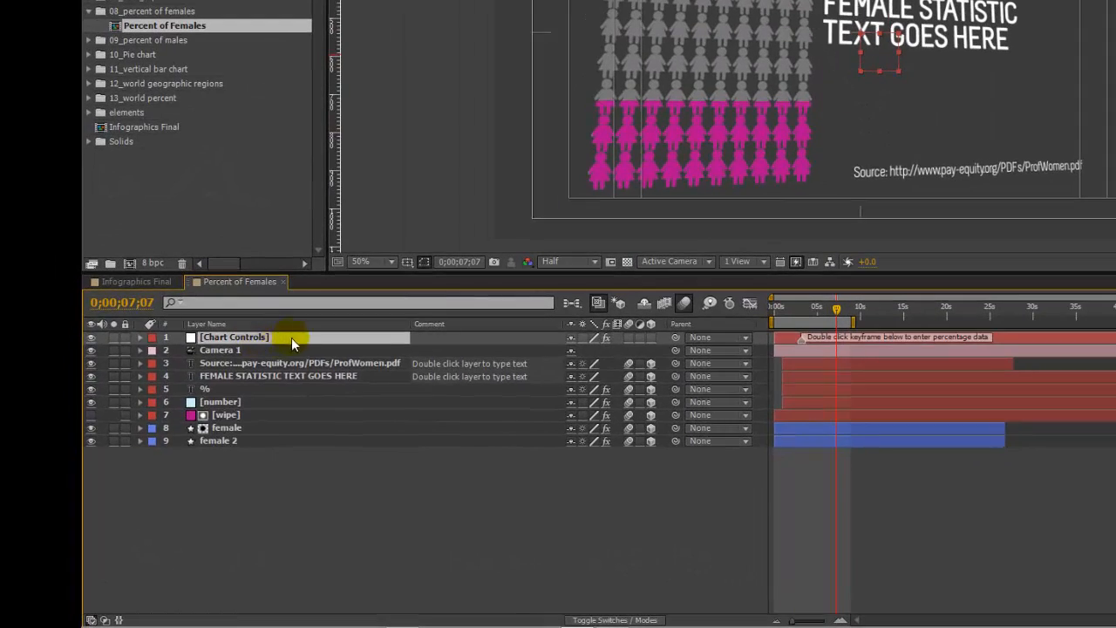
Step: Select the Chart Controls layer to reveal its percent and colour controls
{"action": "left_click", "coordinate": [140, 337]}
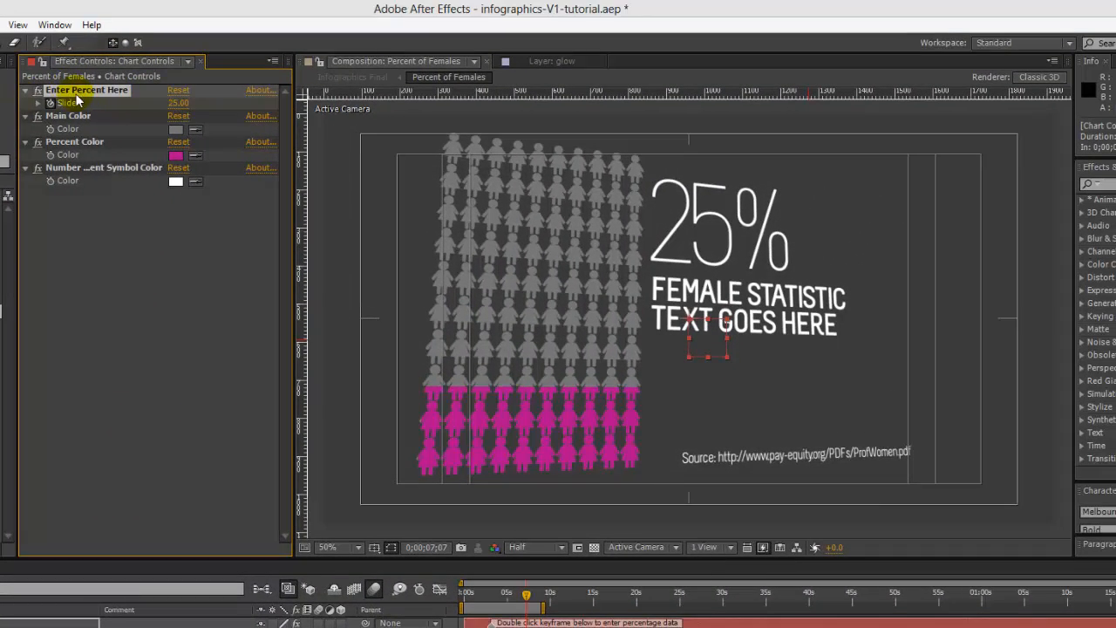
{"action": "mouse_move", "coordinate": [208, 101]}
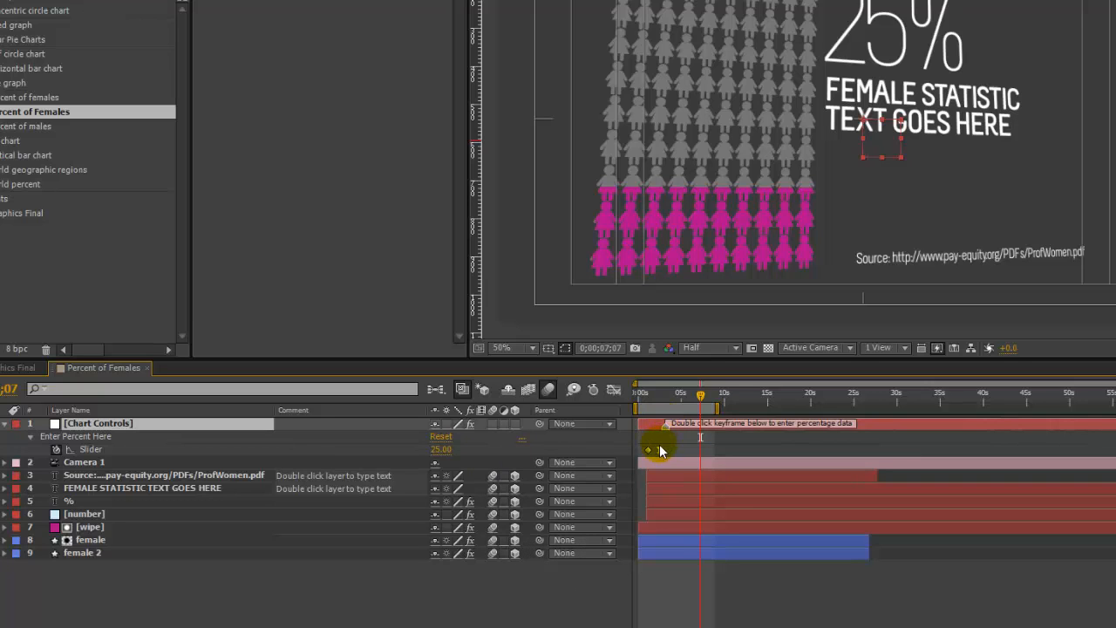
Step: Set the Enter Percent Here slider value to 70
{"action": "double_click", "coordinate": [659, 450]}
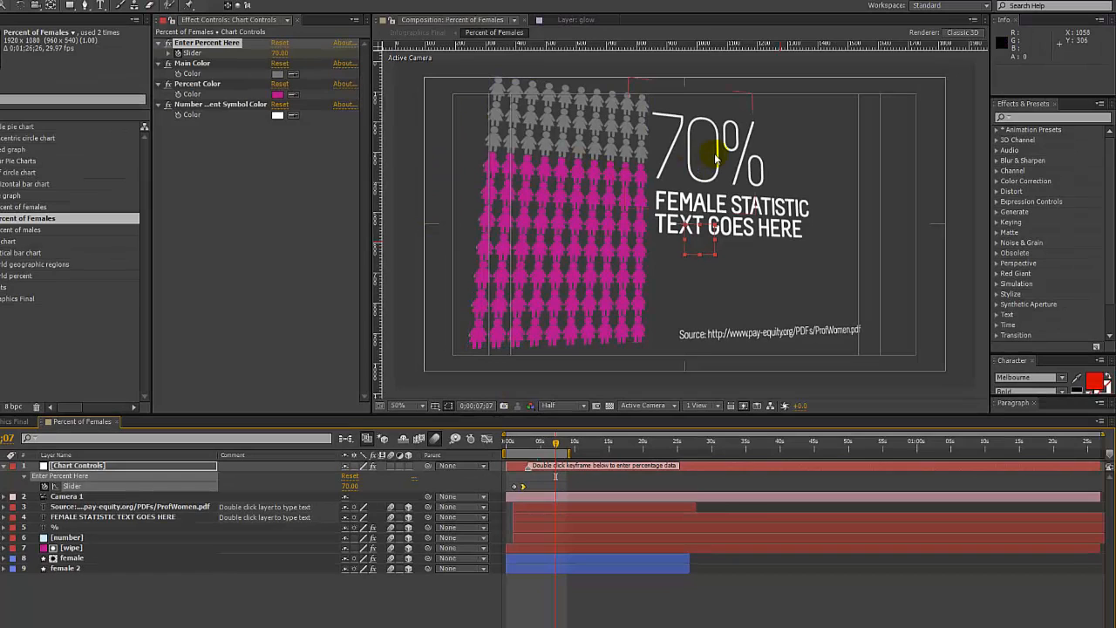
{"action": "mouse_move", "coordinate": [592, 355]}
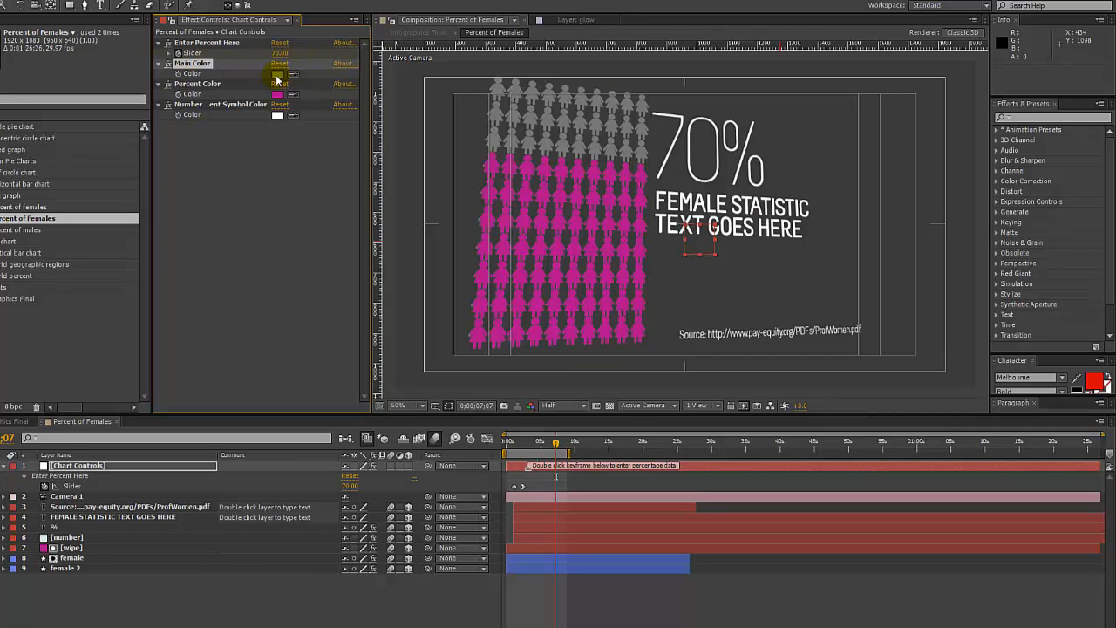
Step: Set Main Color to red and Percent Color to bright pink
{"action": "left_click", "coordinate": [277, 73]}
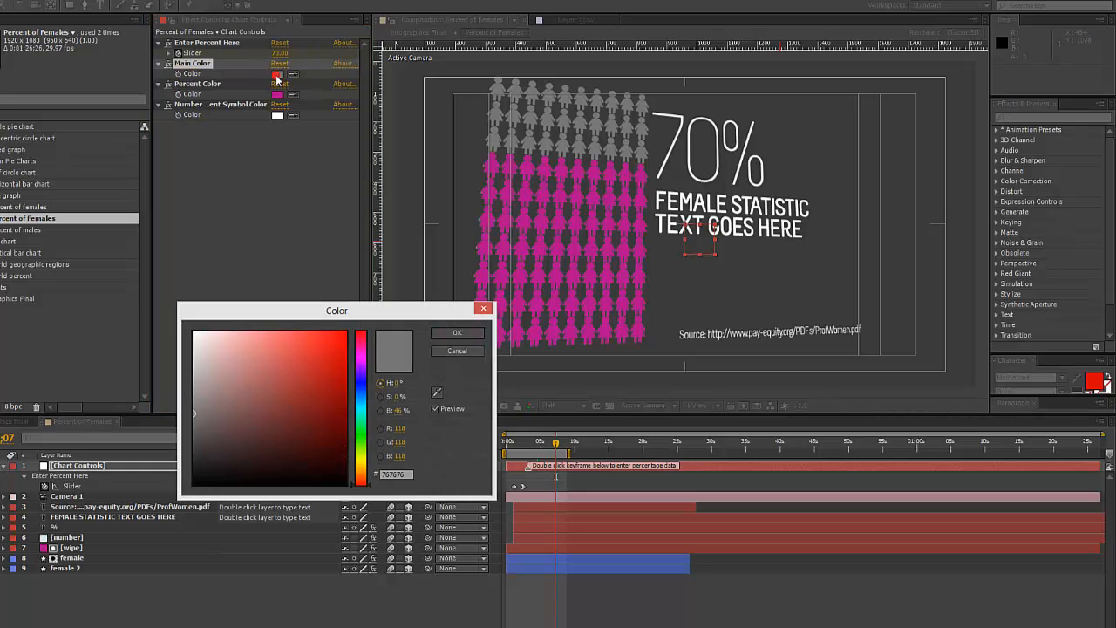
{"action": "left_click", "coordinate": [303, 352]}
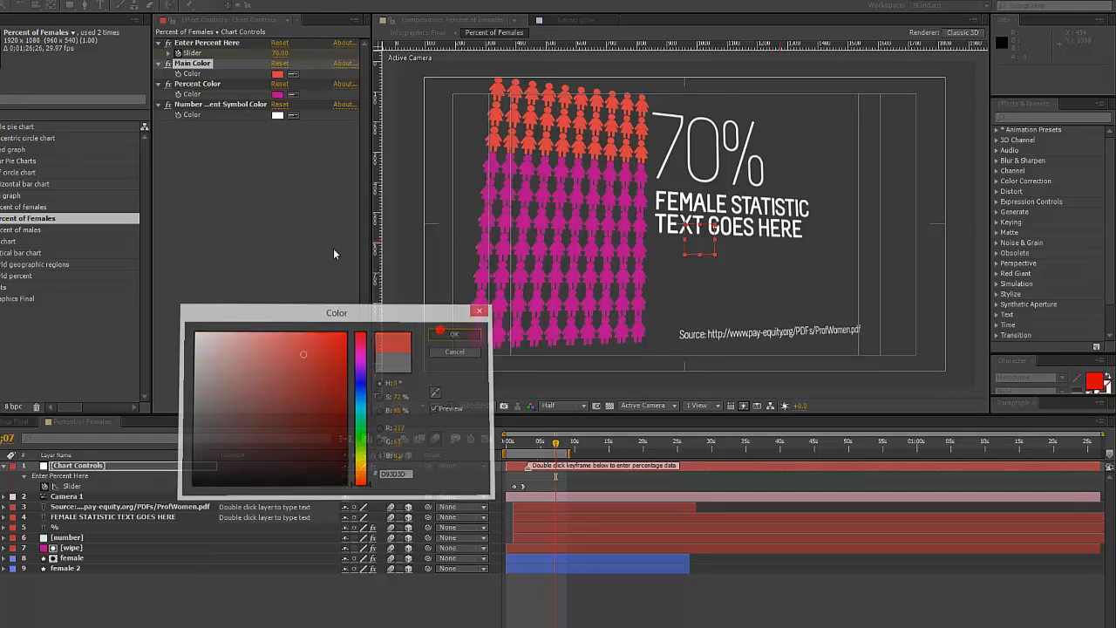
{"action": "left_click", "coordinate": [454, 335]}
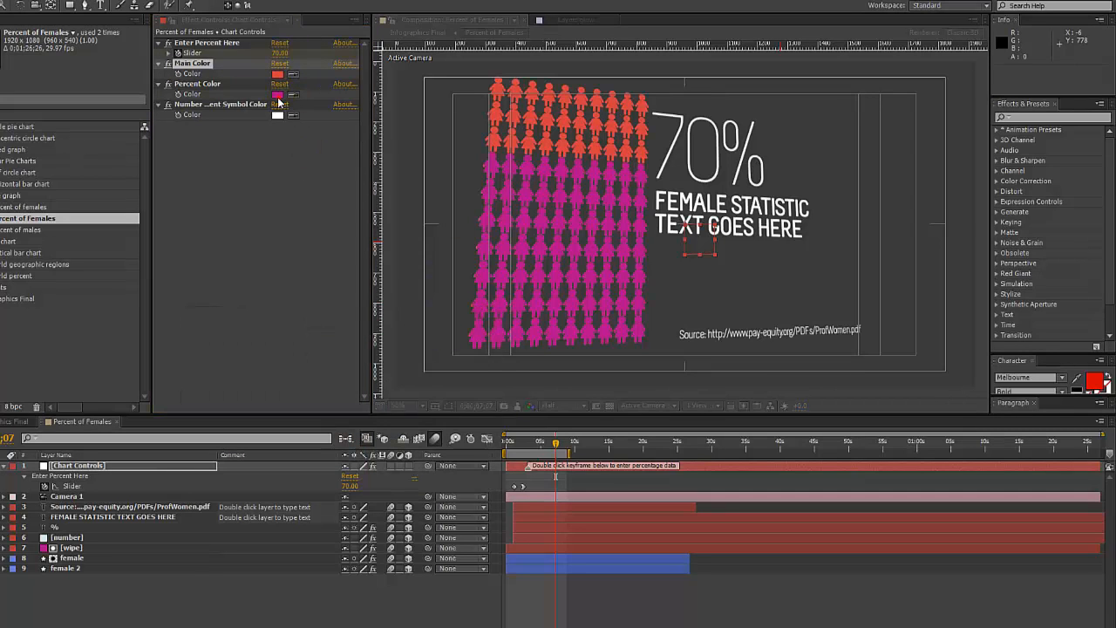
{"action": "left_click", "coordinate": [277, 116]}
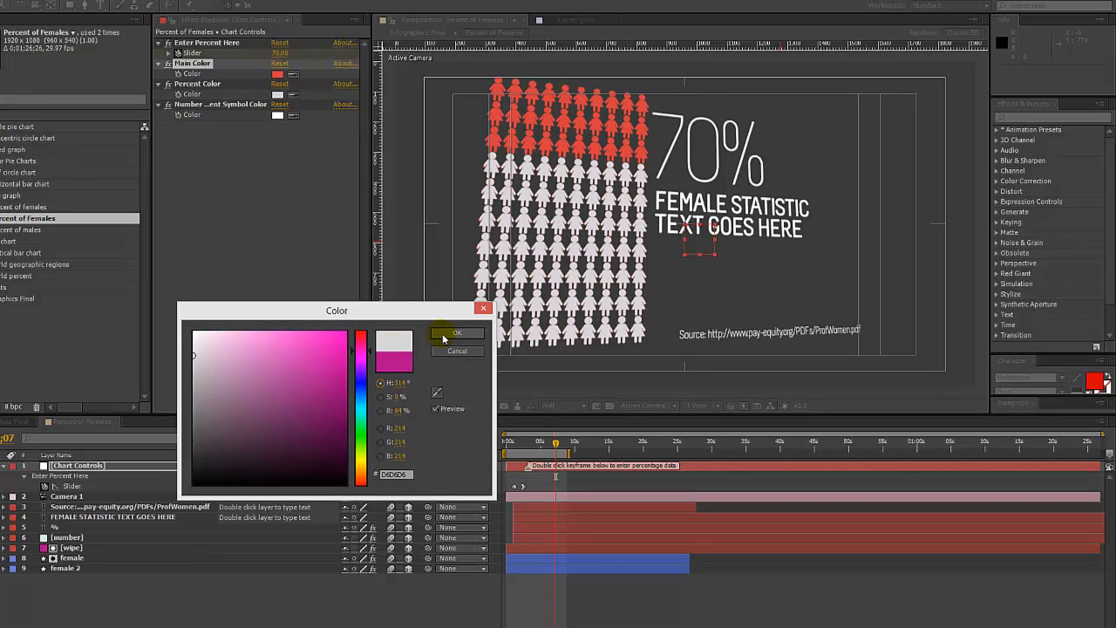
{"action": "left_click", "coordinate": [457, 333]}
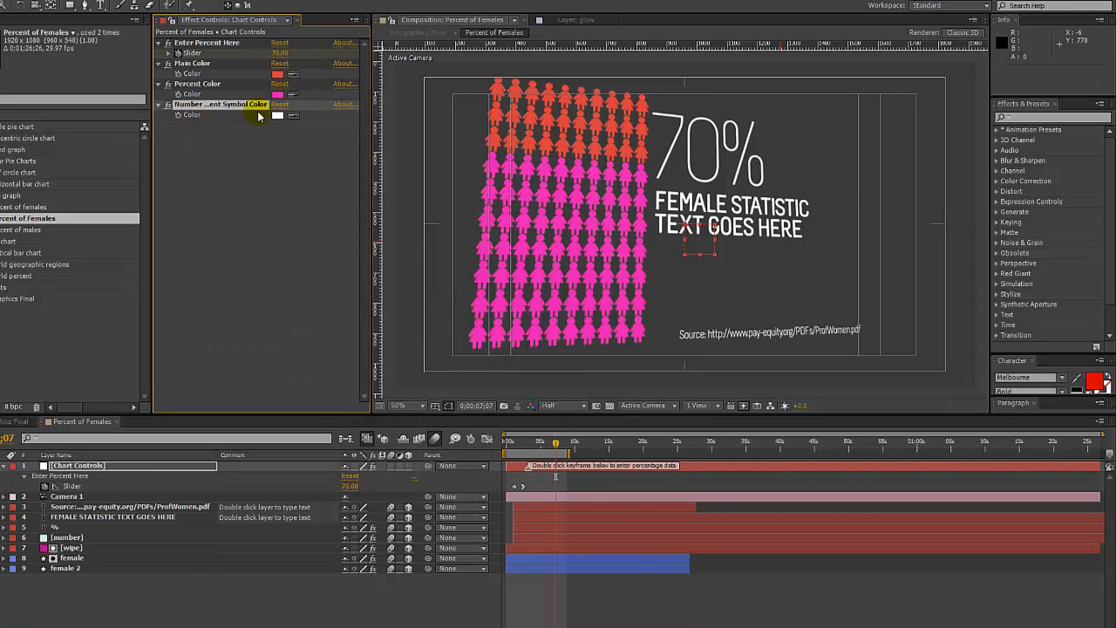
Step: Set the Number and Percent Symbol Color to red
{"action": "left_click", "coordinate": [278, 115]}
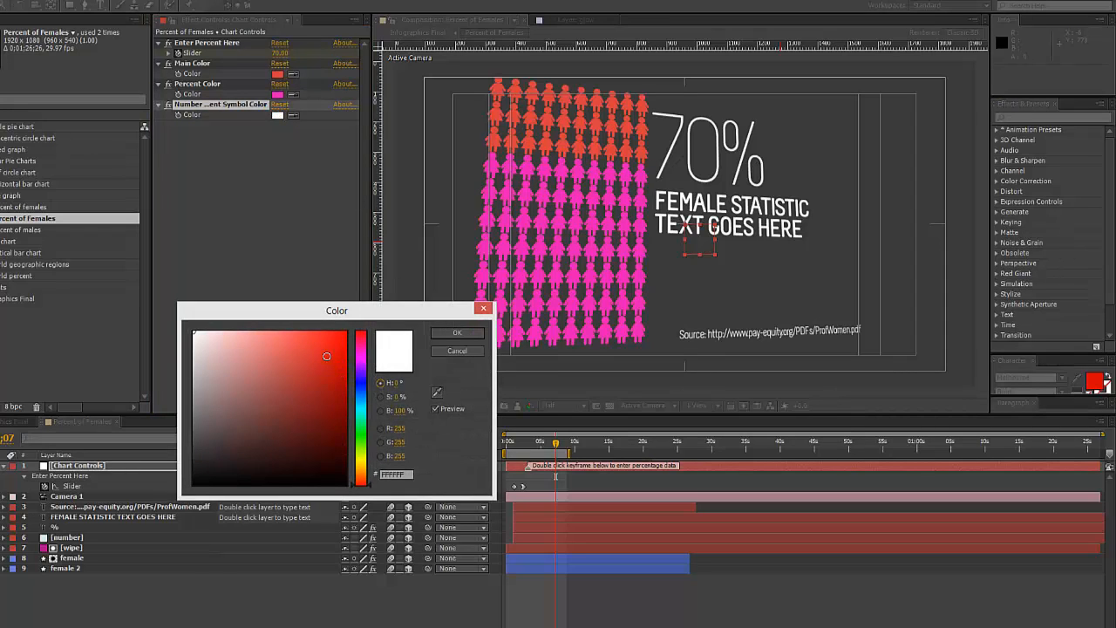
{"action": "left_click", "coordinate": [457, 350]}
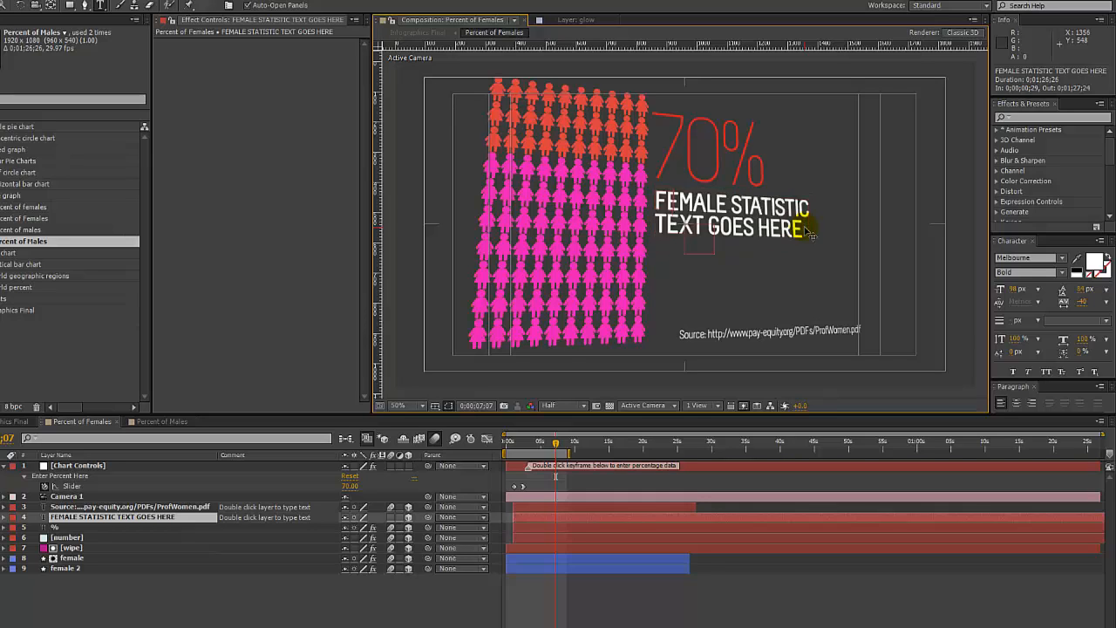
Step: Replace the placeholder caption with 'Women who like shoes'
{"action": "type", "text": "Women w"}
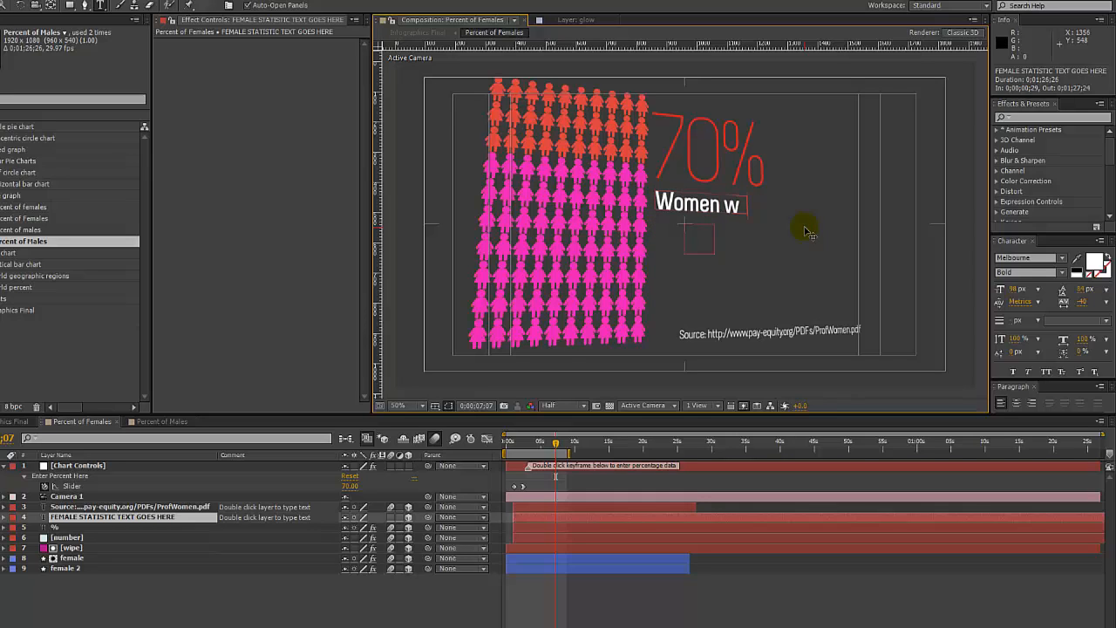
{"action": "type", "text": "ho like shoes"}
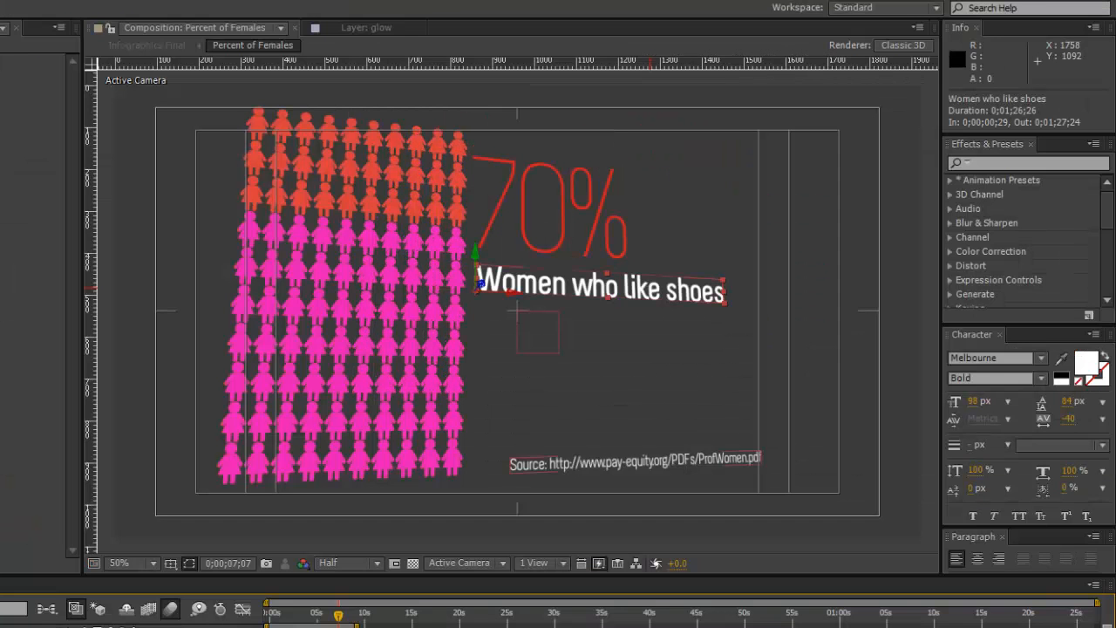
{"action": "mouse_move", "coordinate": [916, 360]}
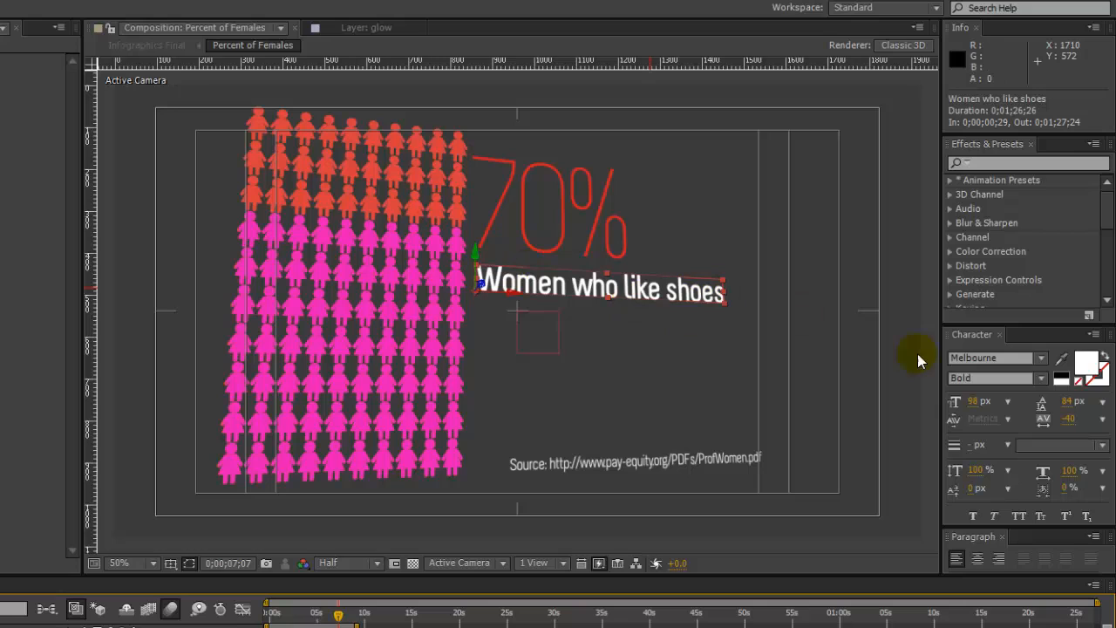
{"action": "mouse_move", "coordinate": [1015, 338]}
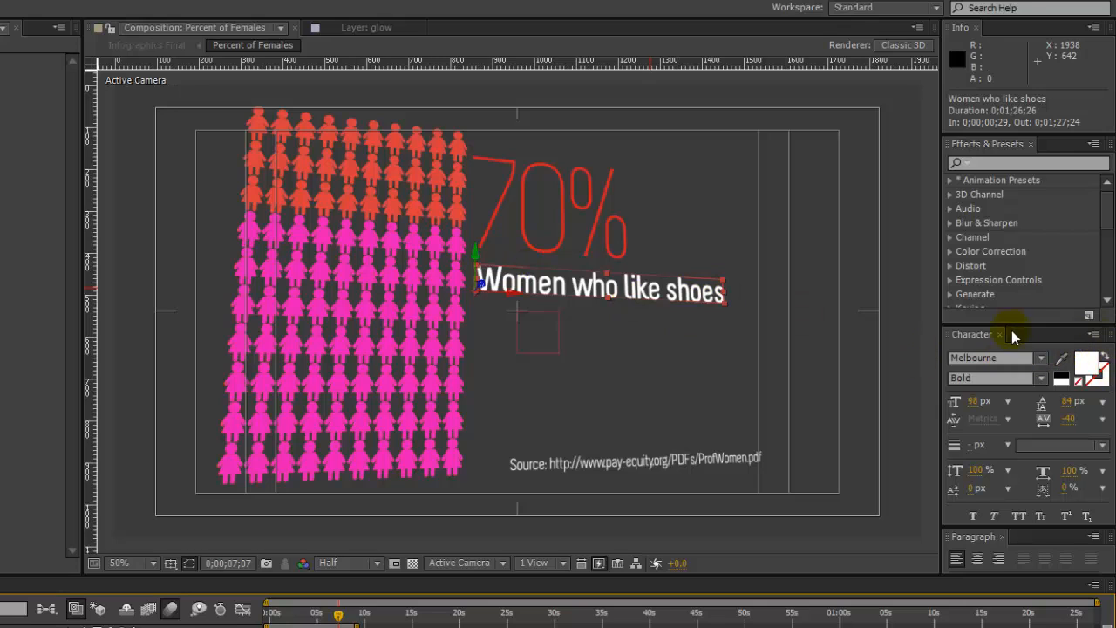
Step: Confirm white as the caption's fill colour in the Character panel
{"action": "left_click", "coordinate": [1040, 282]}
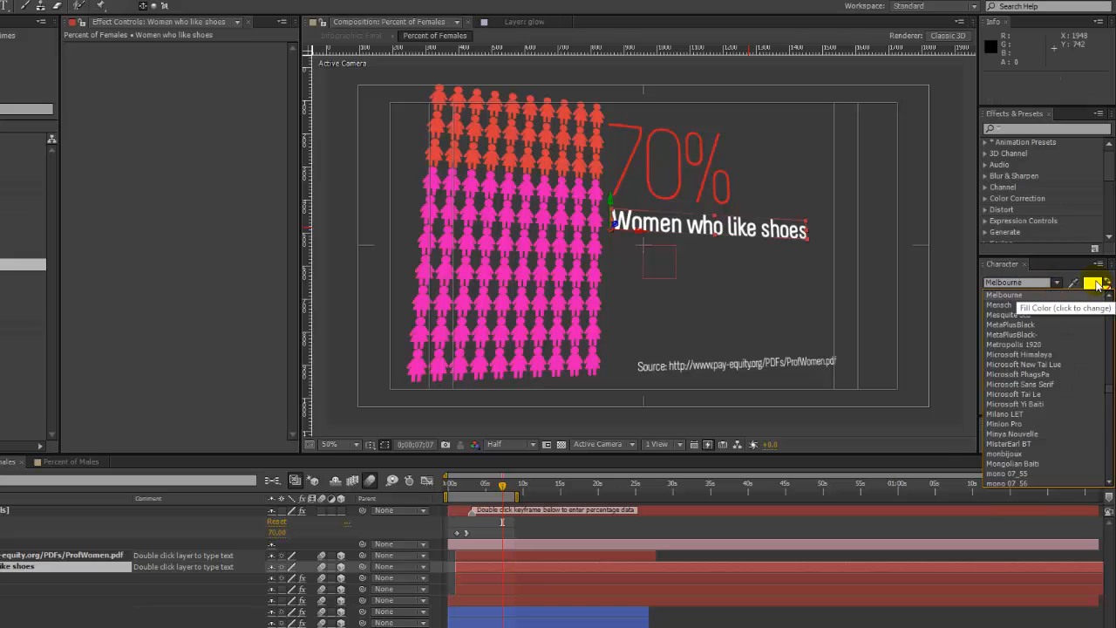
{"action": "left_click", "coordinate": [1097, 286]}
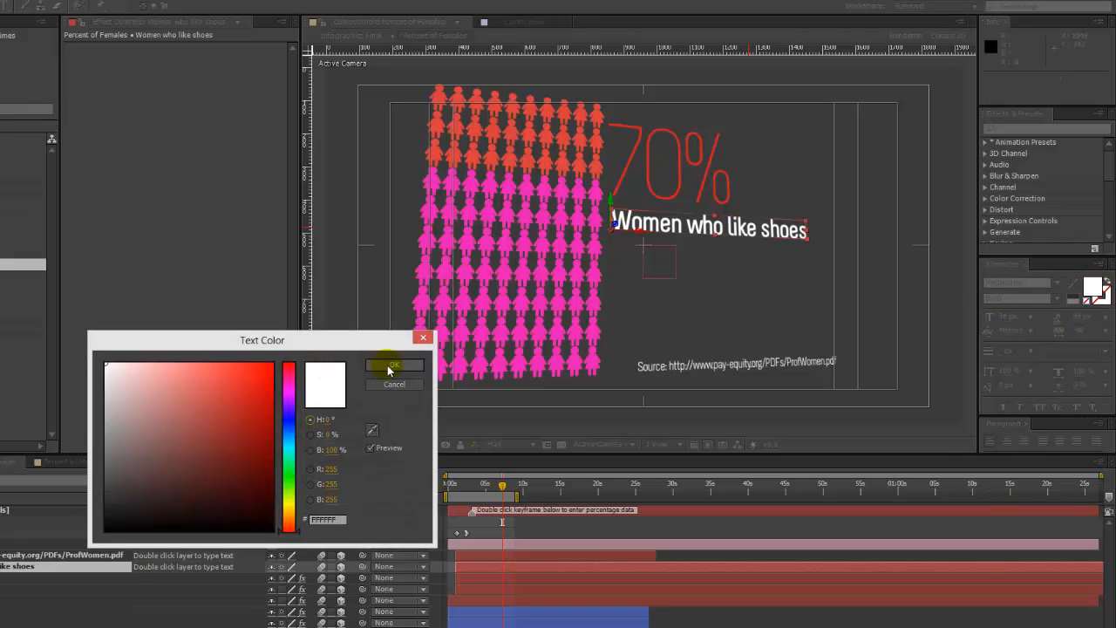
{"action": "left_click", "coordinate": [394, 364]}
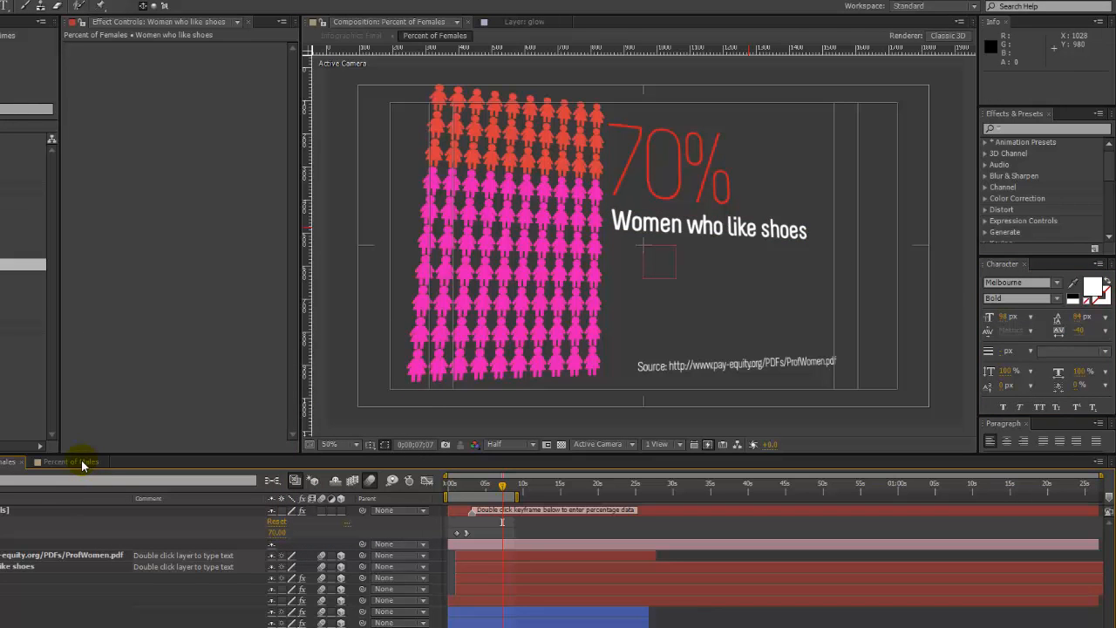